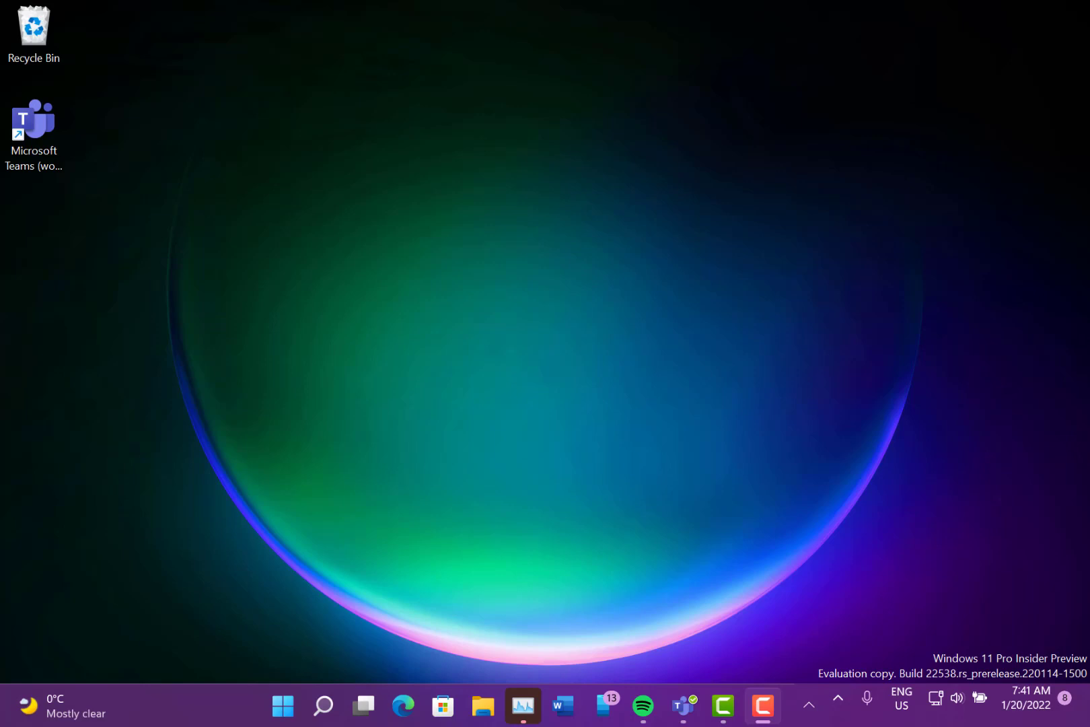
mouse_move(633, 495)
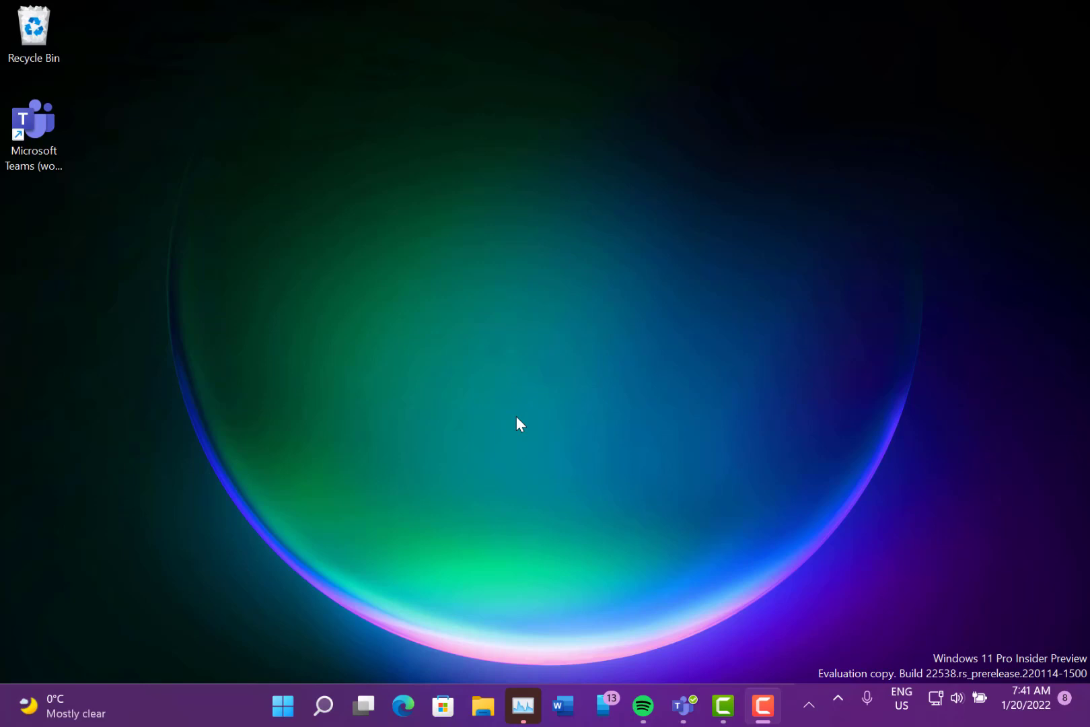
mouse_move(311, 458)
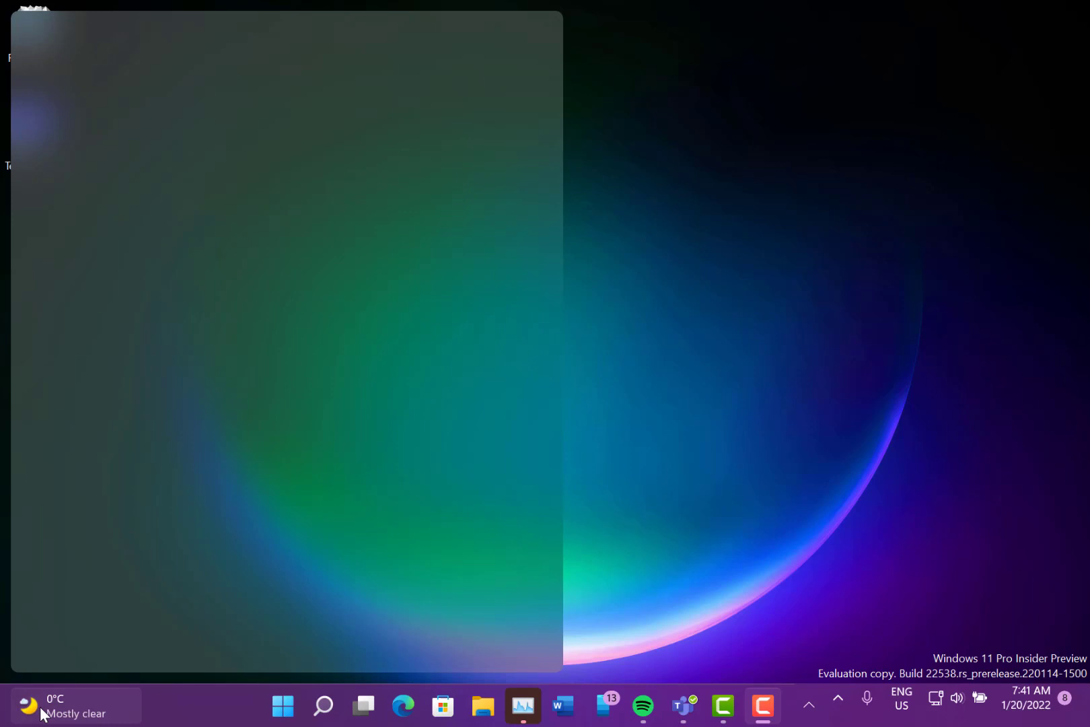
Step: Open the Widgets board from the taskbar weather widget to view the weather, watchlist, photos and traffic cards
click(38, 704)
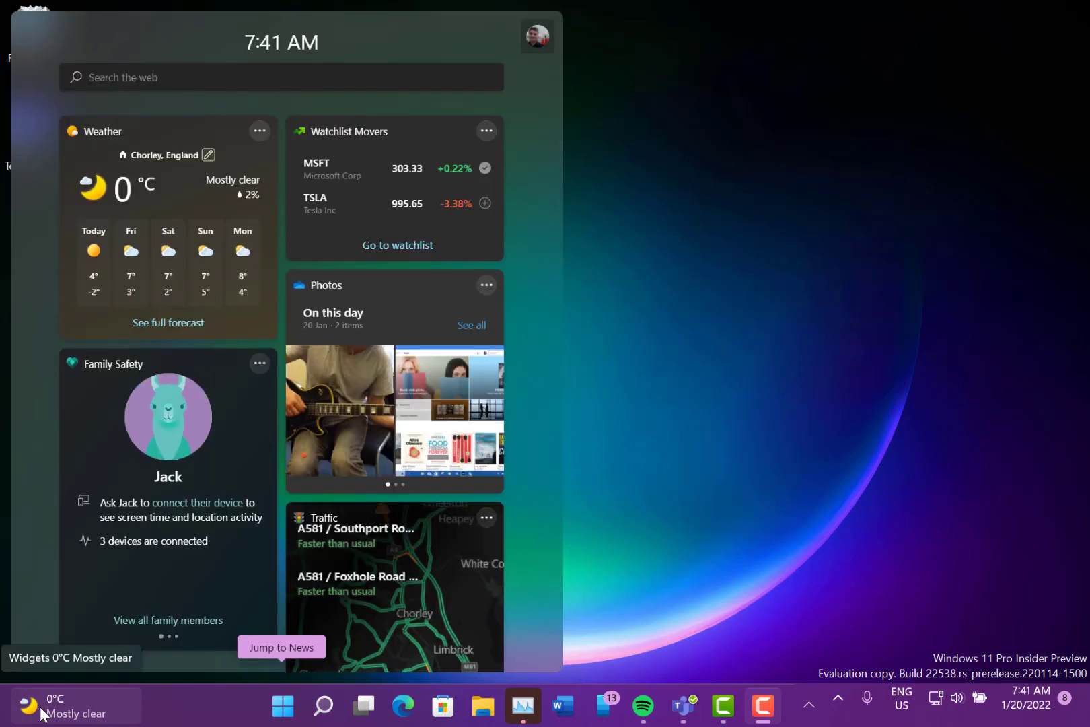
click(28, 704)
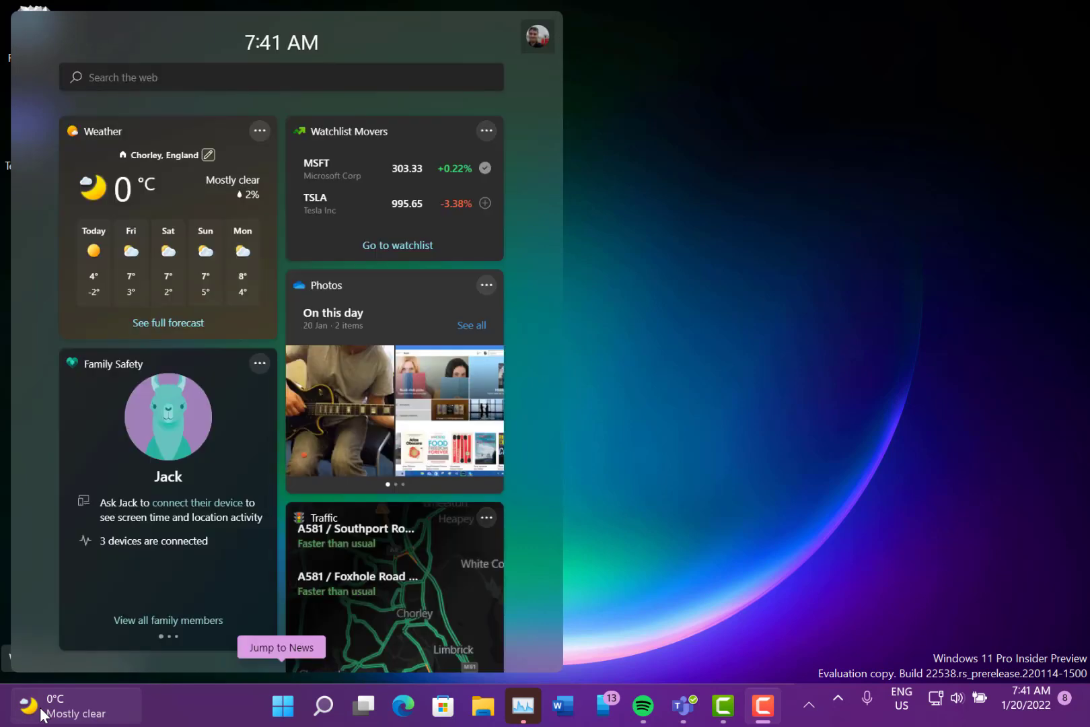
mouse_move(789, 572)
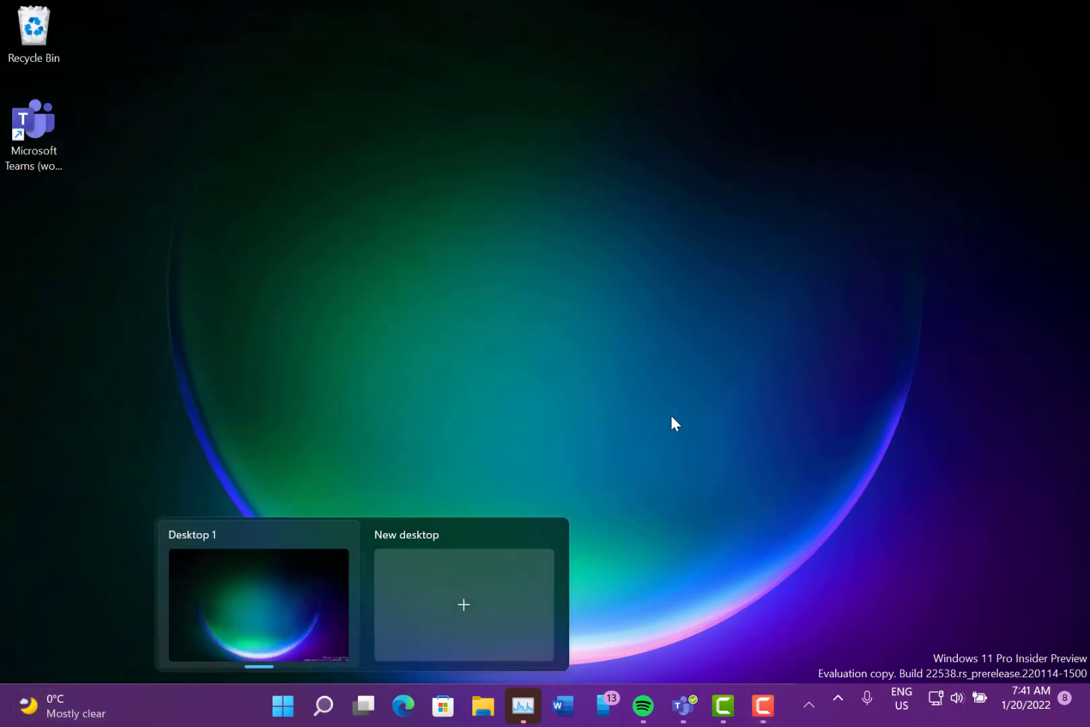
mouse_move(529, 337)
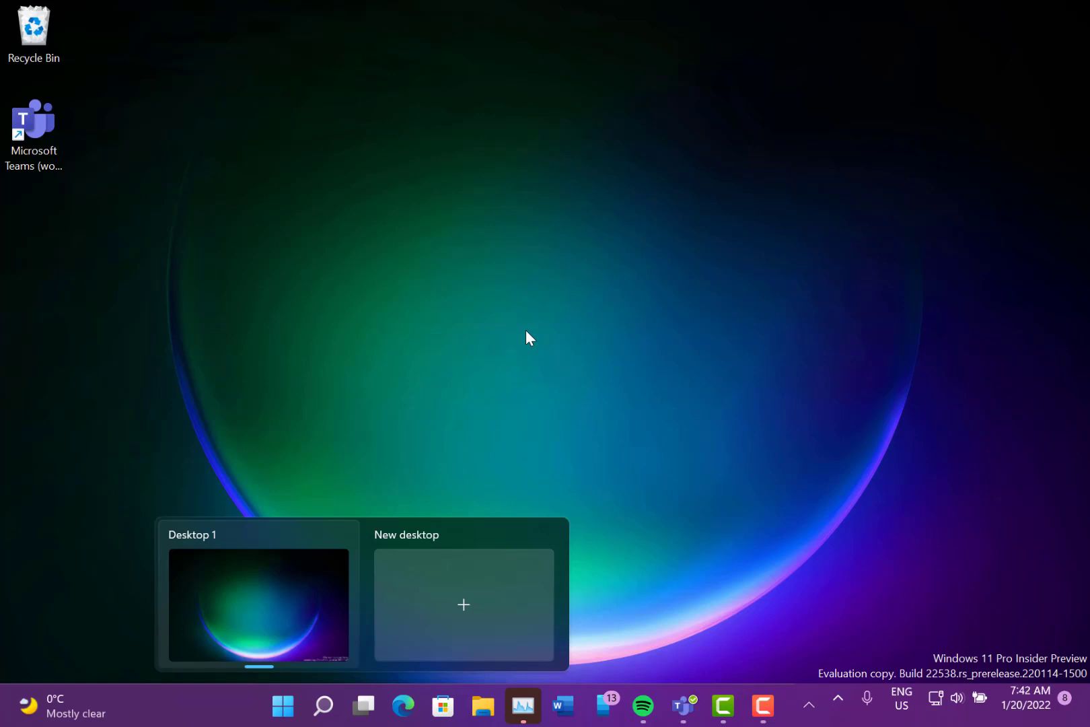
mouse_move(556, 311)
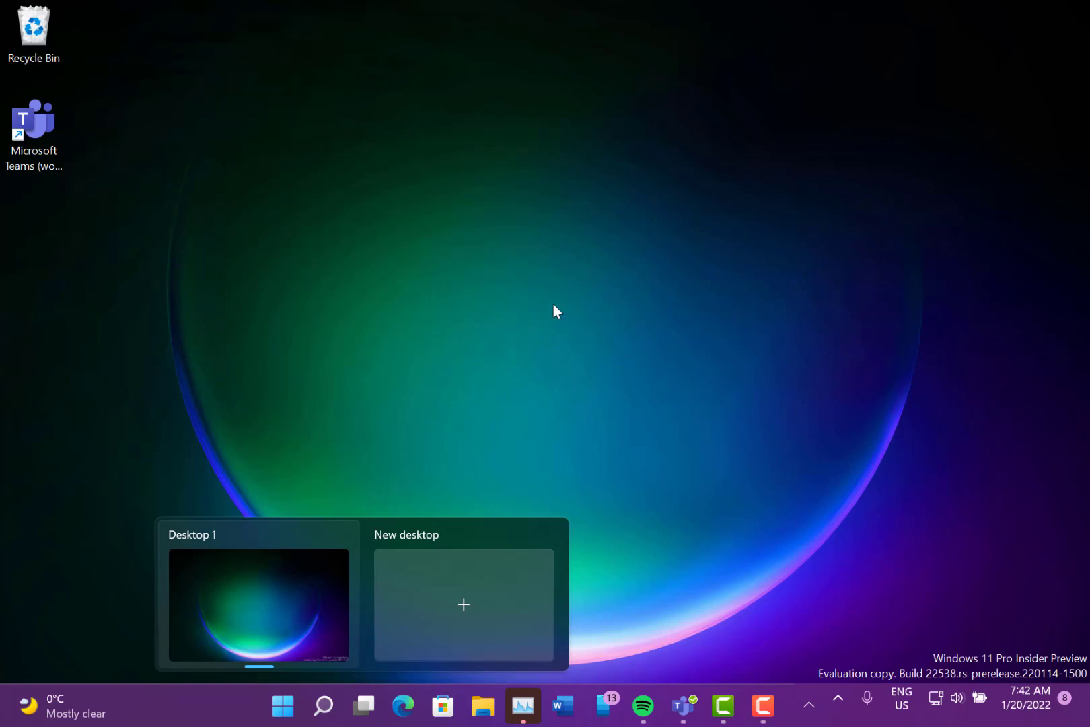
mouse_move(591, 270)
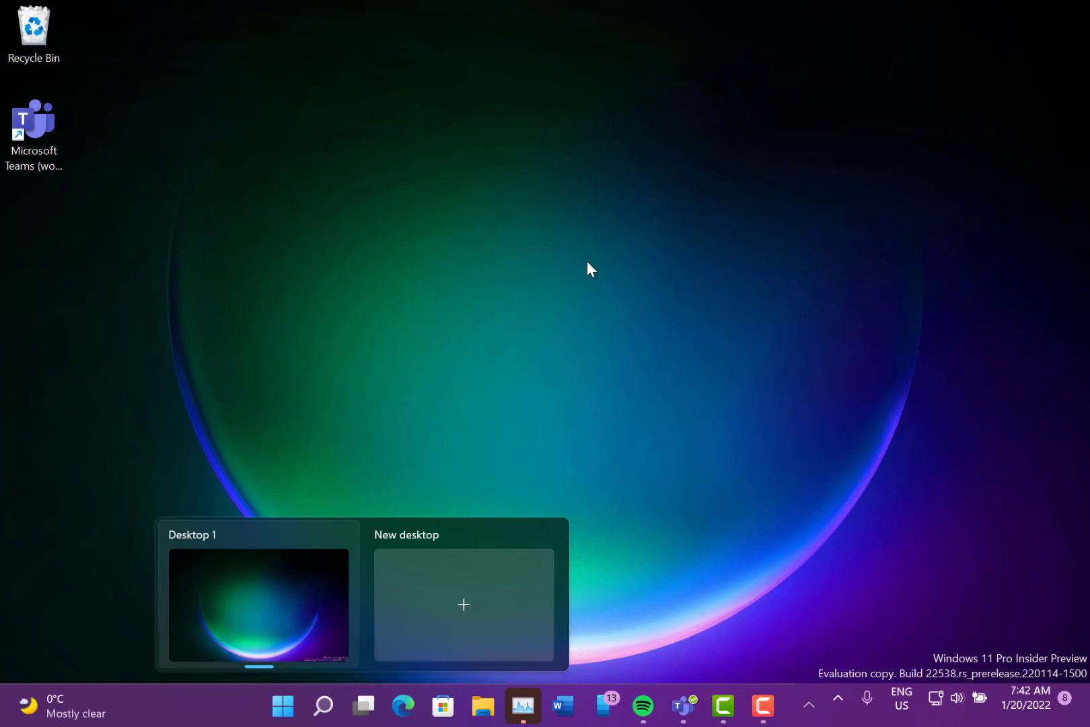
mouse_move(837, 369)
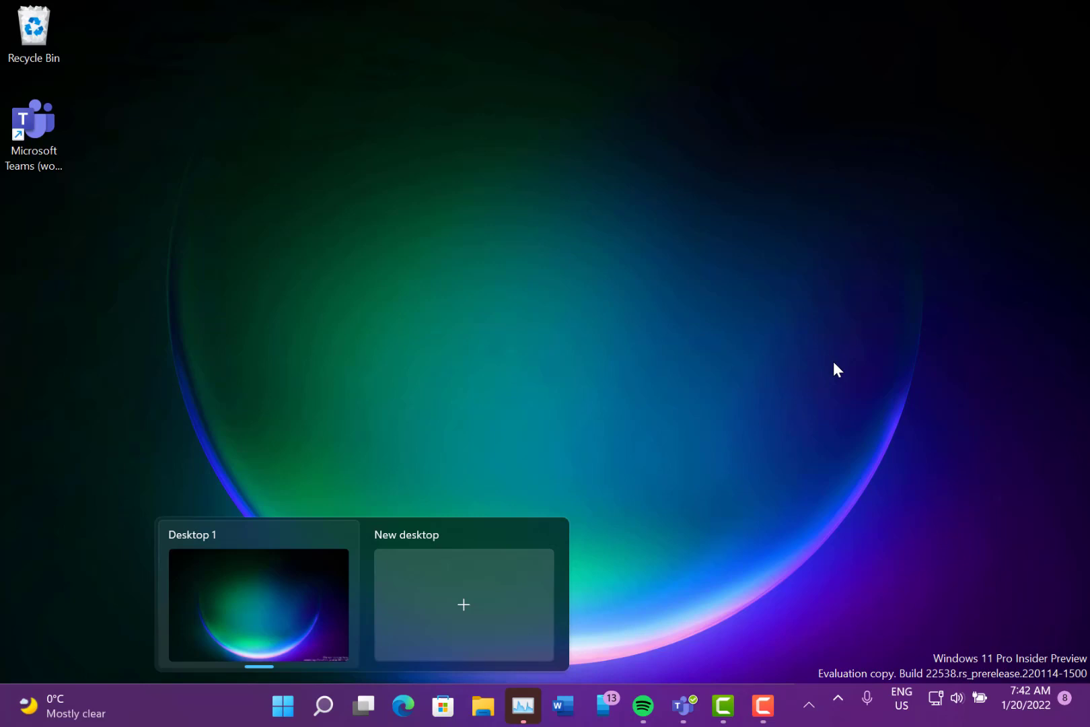
mouse_move(720, 365)
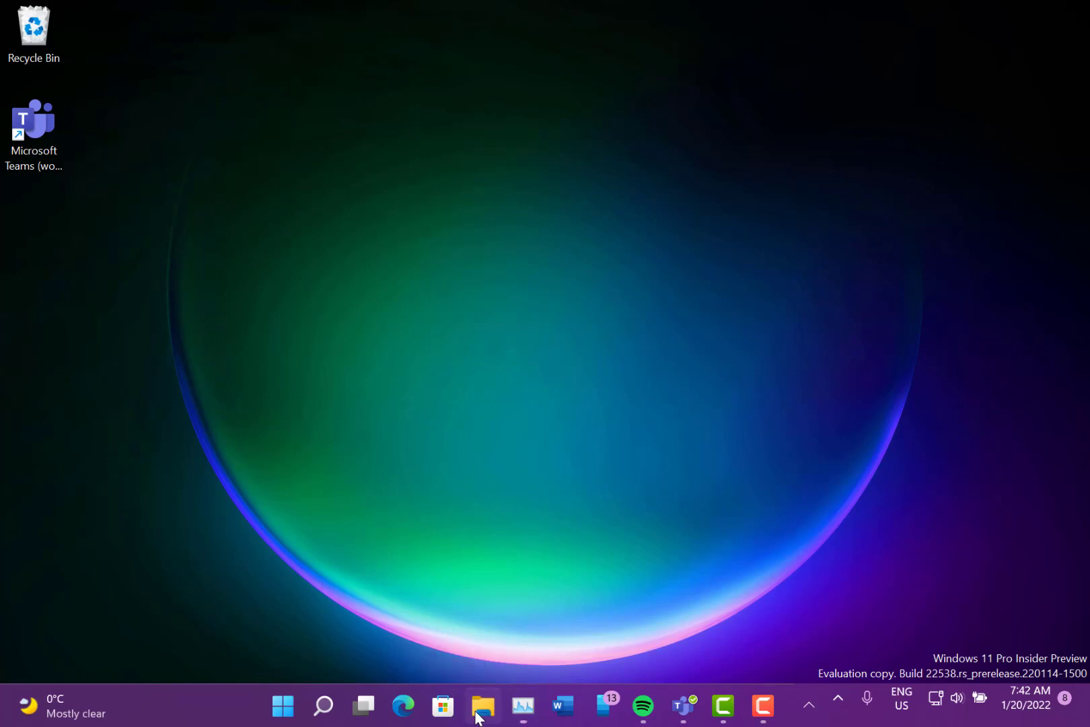
click(483, 705)
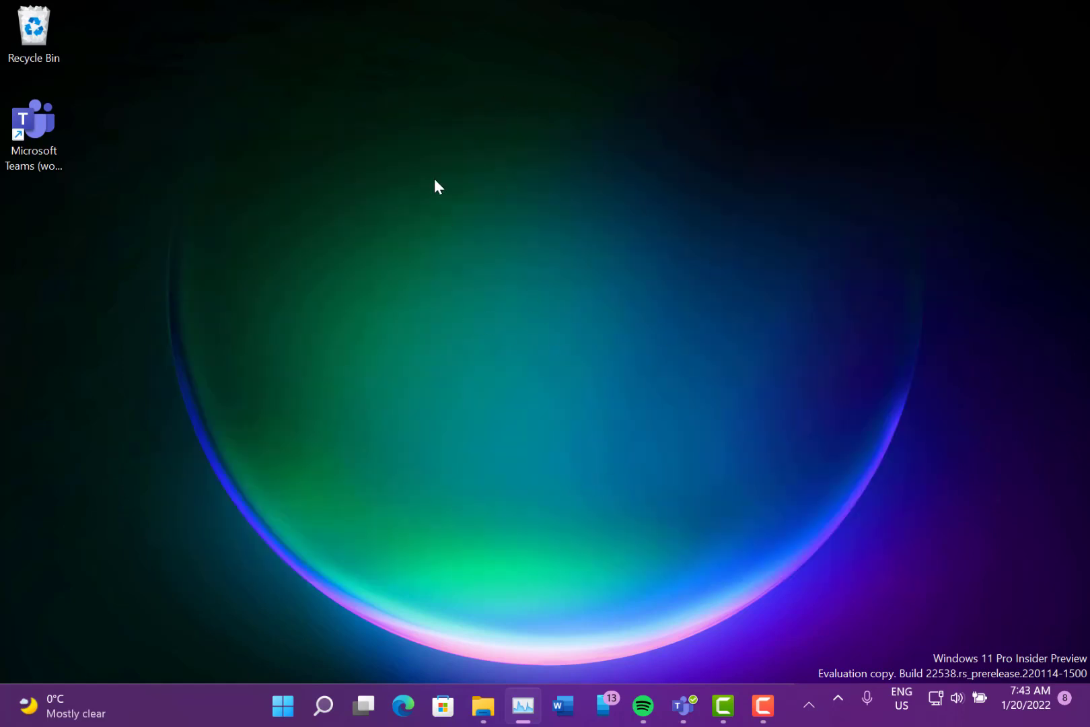
mouse_move(580, 198)
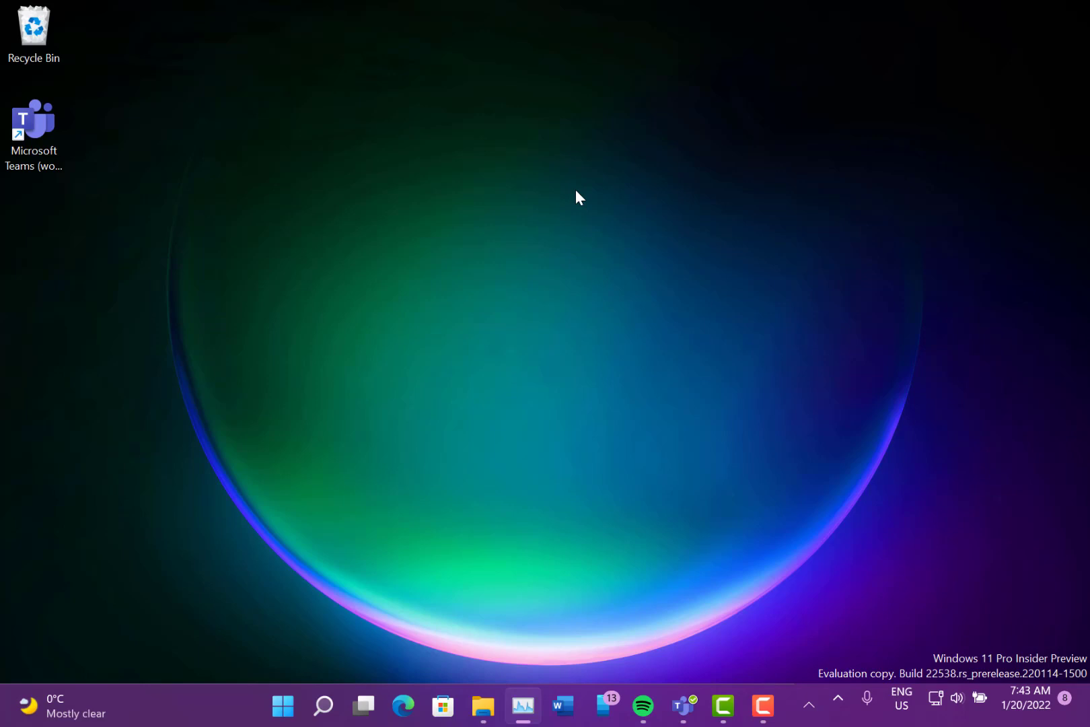
mouse_move(581, 218)
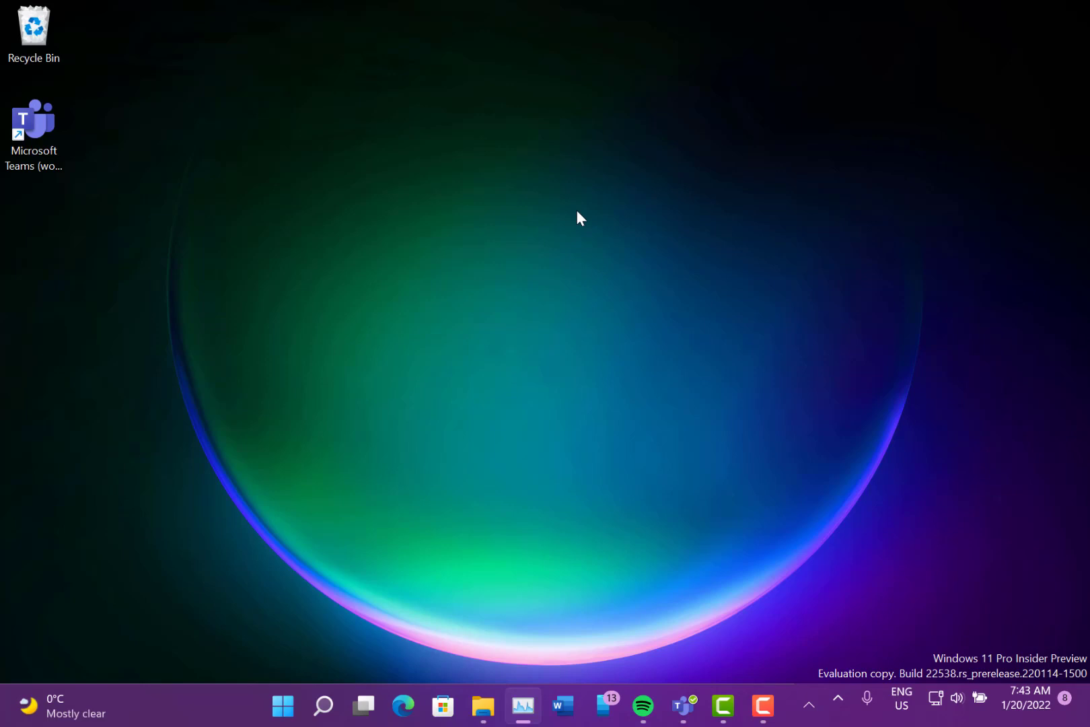
mouse_move(632, 321)
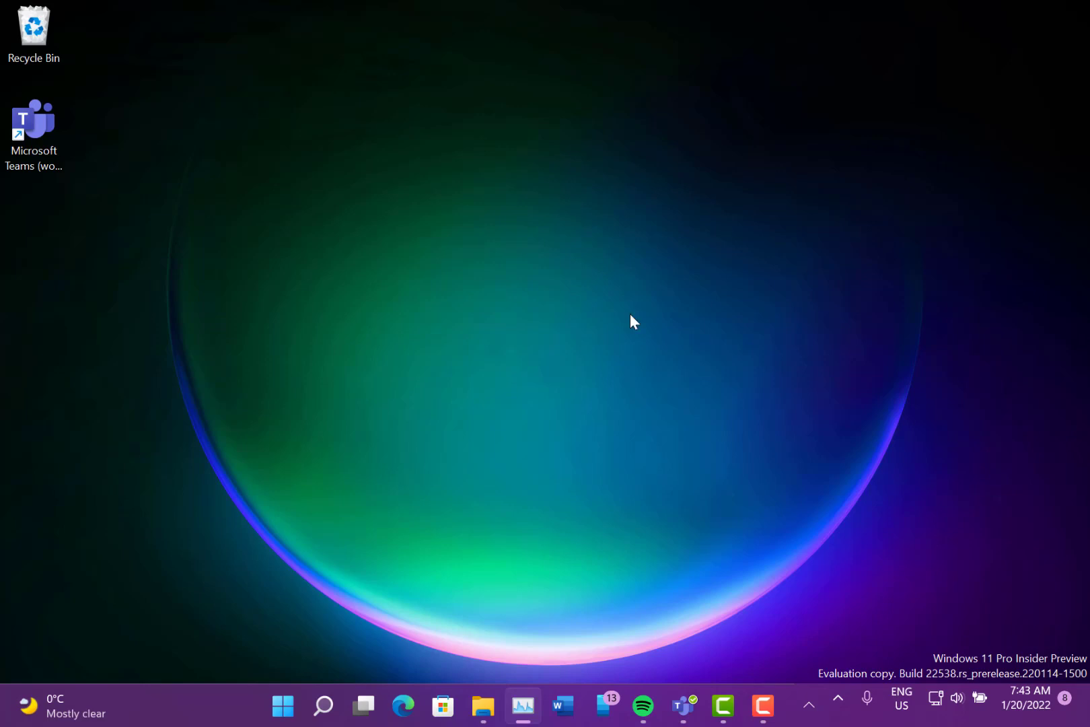
mouse_move(674, 338)
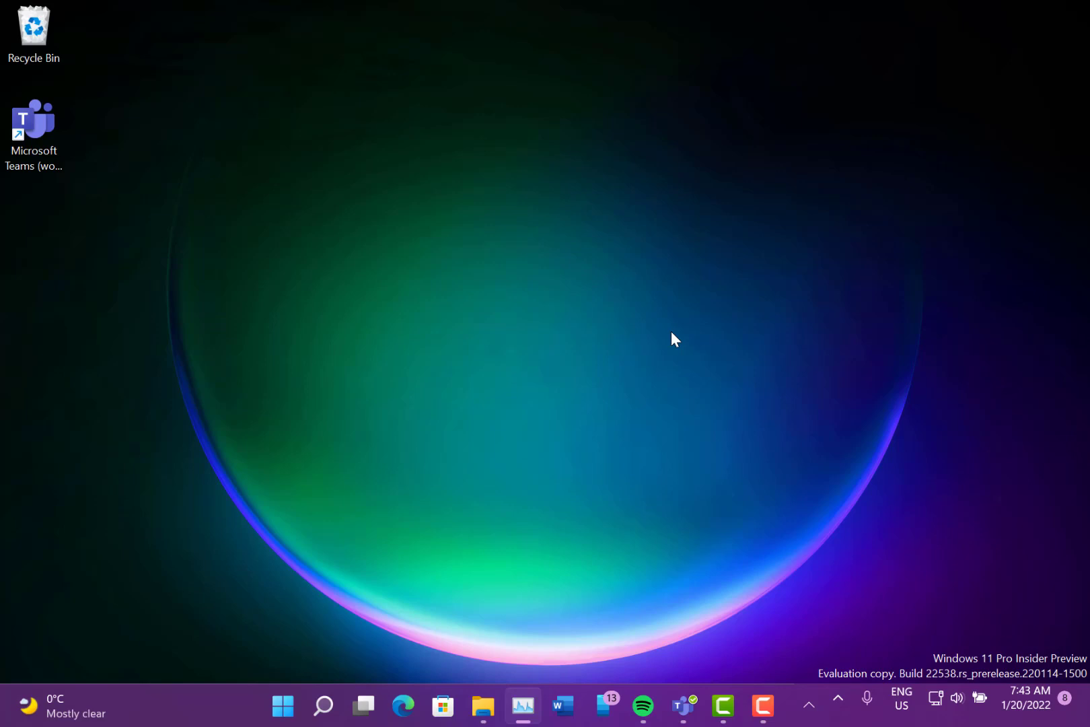
mouse_move(551, 359)
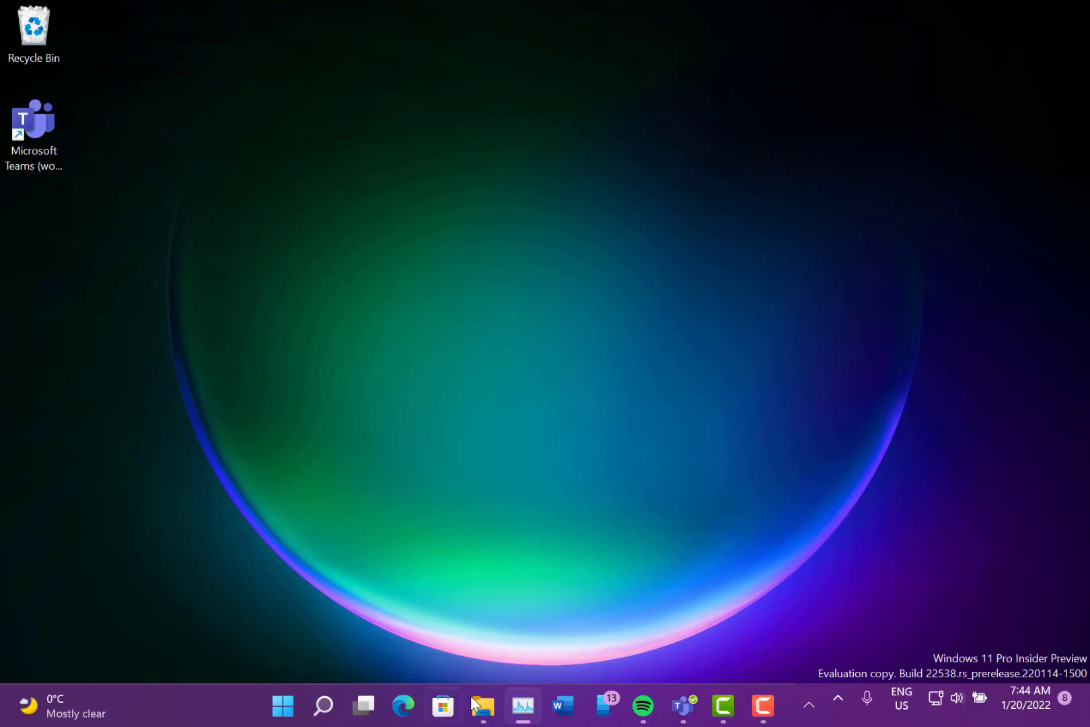
click(481, 706)
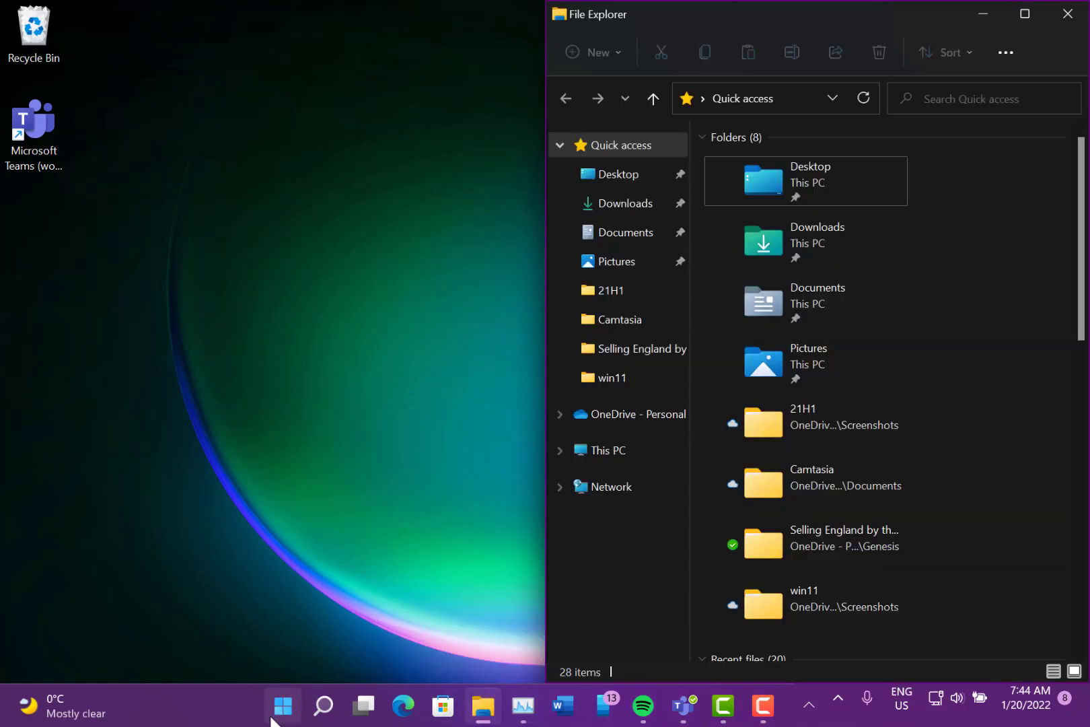
Step: Open the Start menu over File Explorer to show pinned apps and recommended files
click(282, 706)
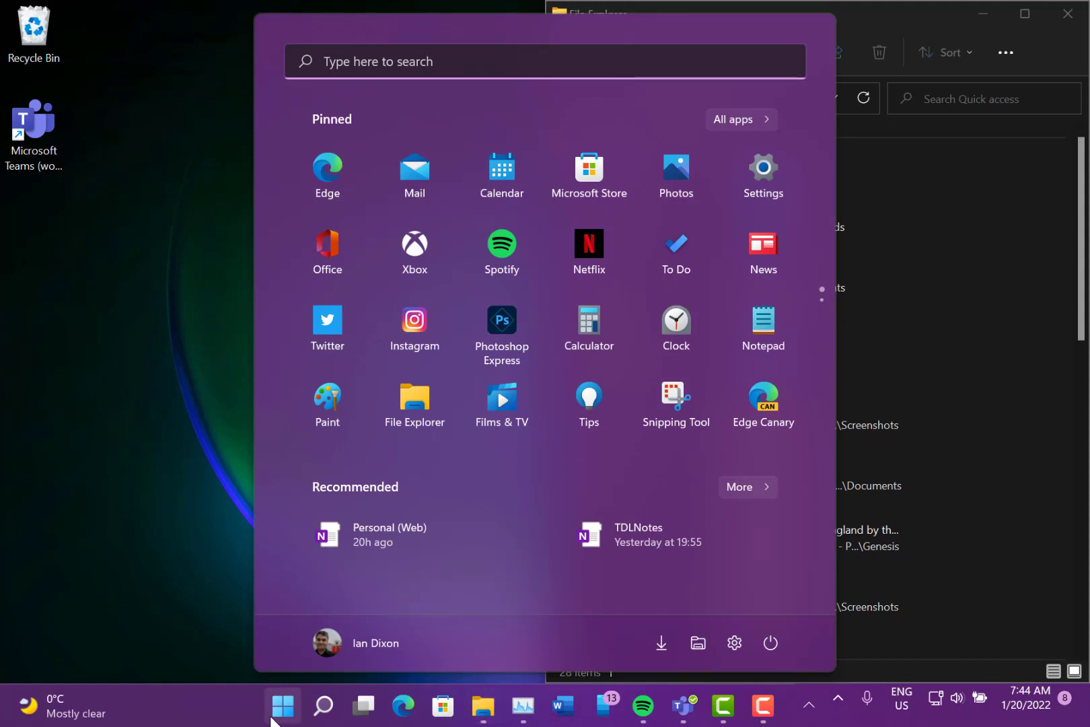
mouse_move(288, 686)
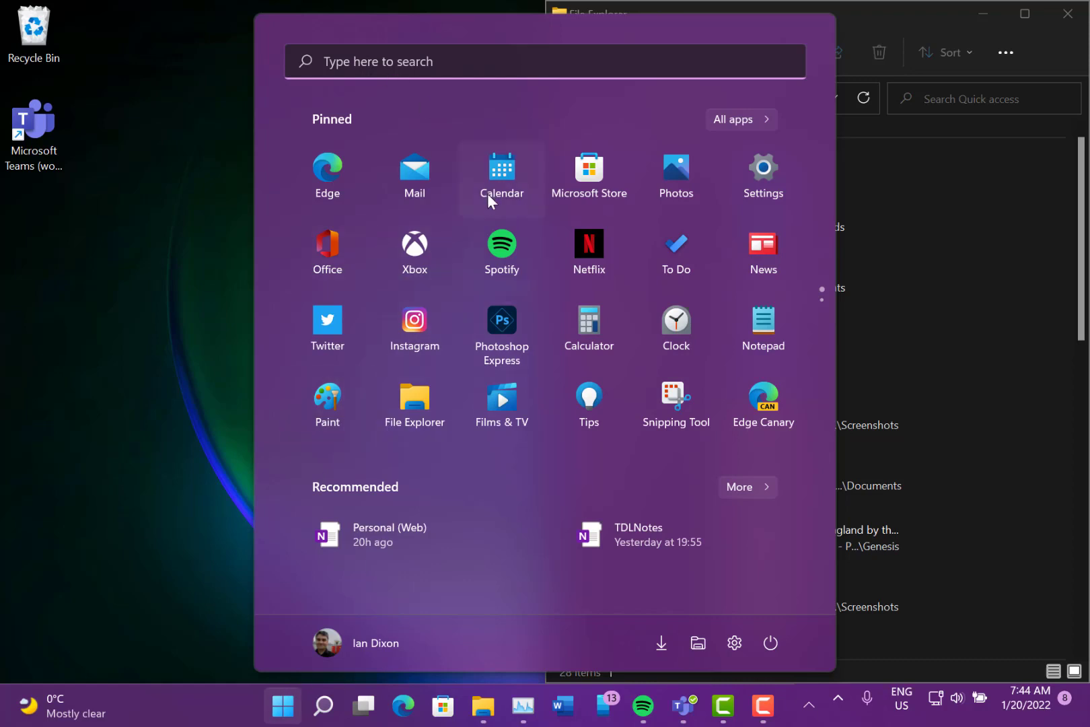
mouse_move(594, 345)
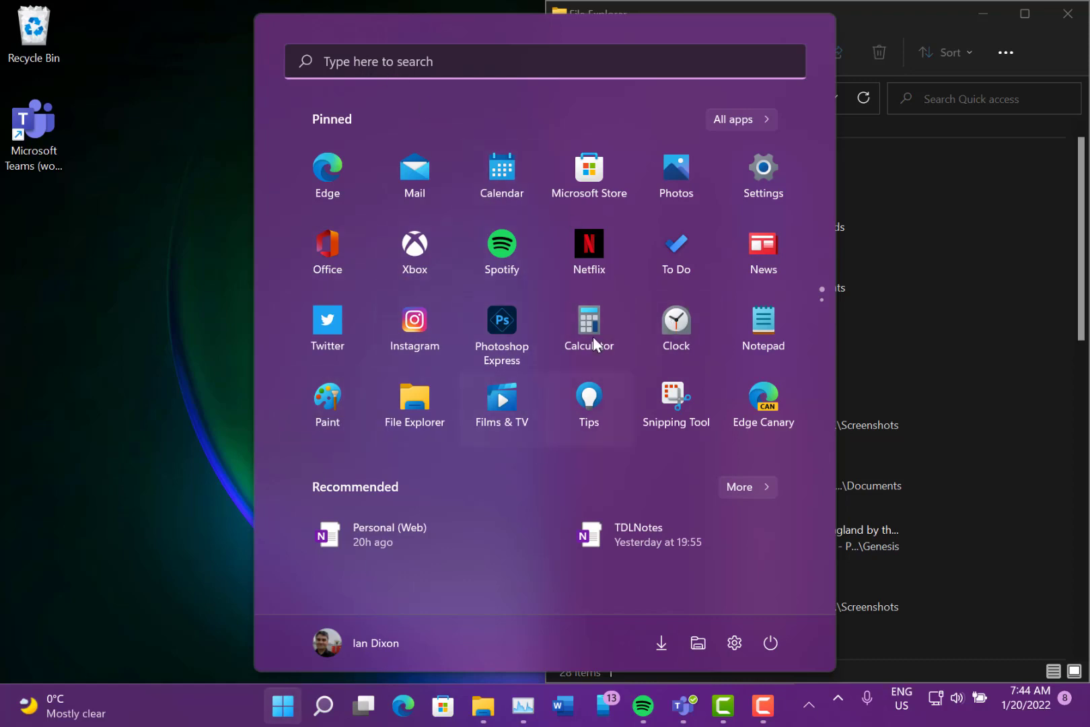
mouse_move(228, 424)
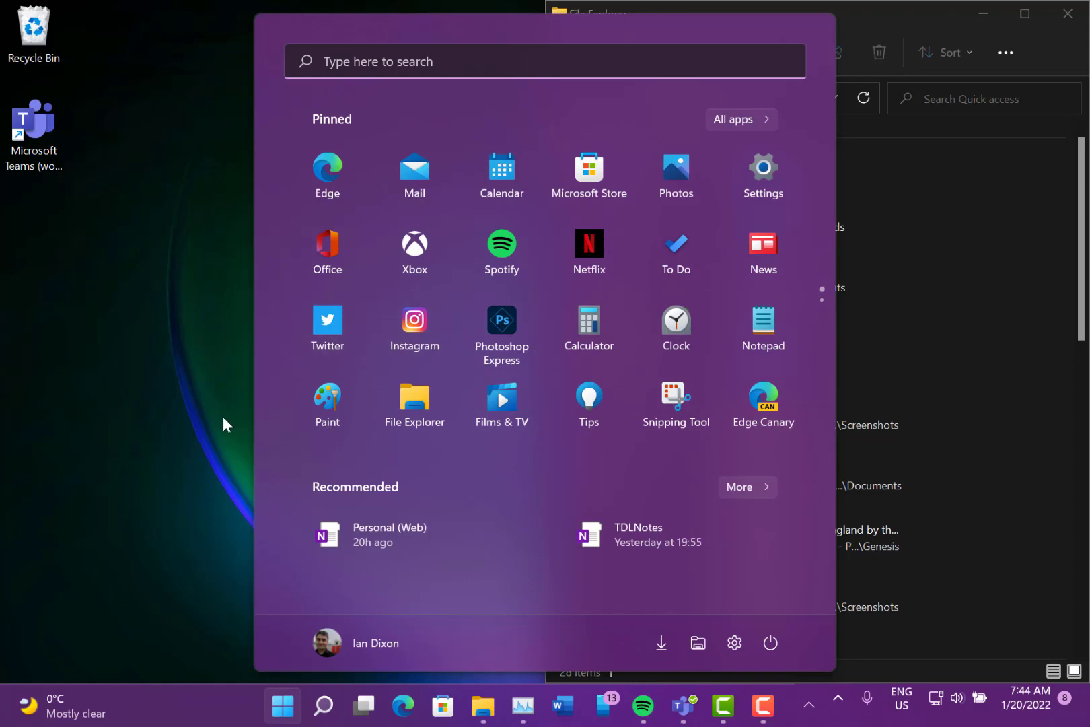
mouse_move(204, 436)
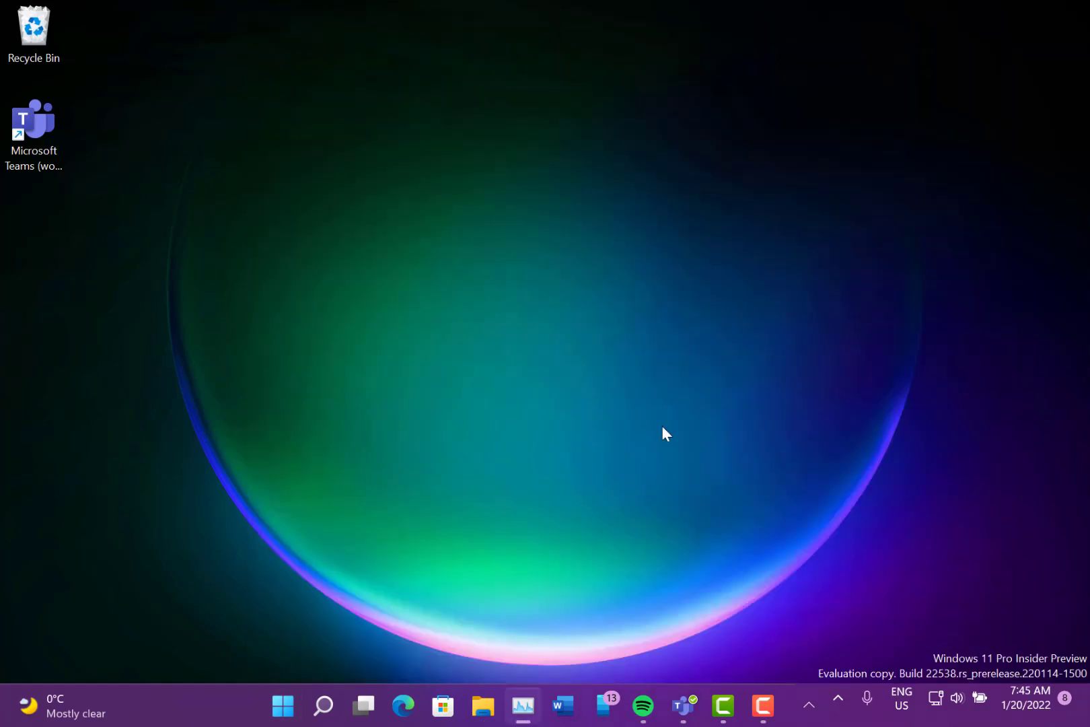
mouse_move(589, 485)
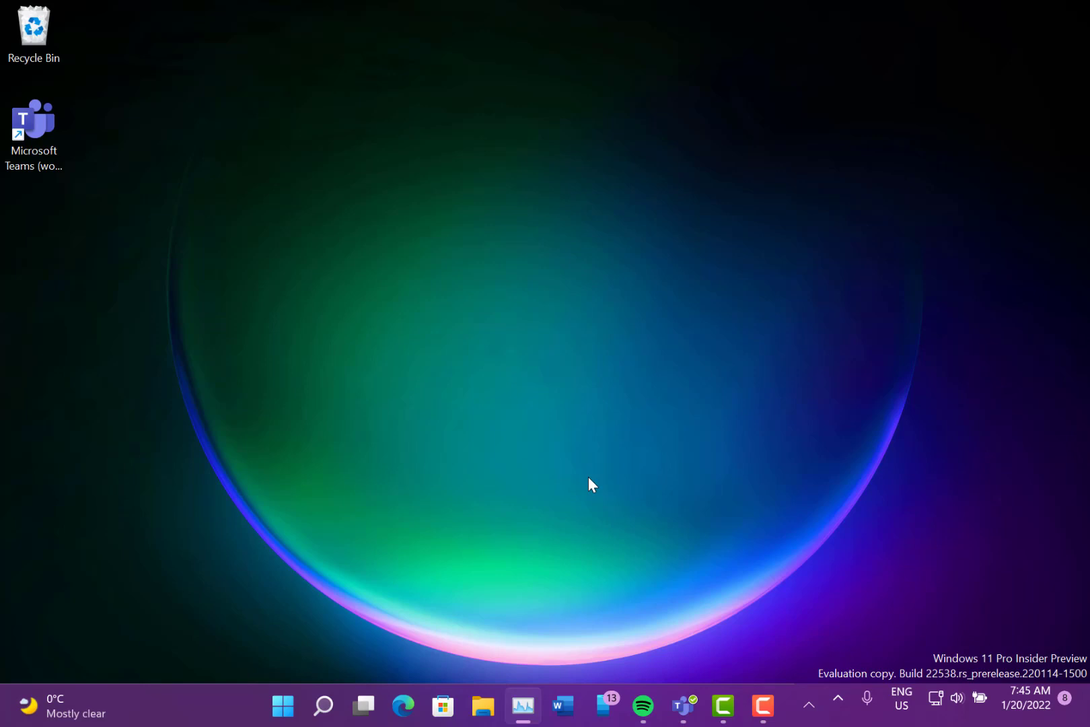
mouse_move(486, 466)
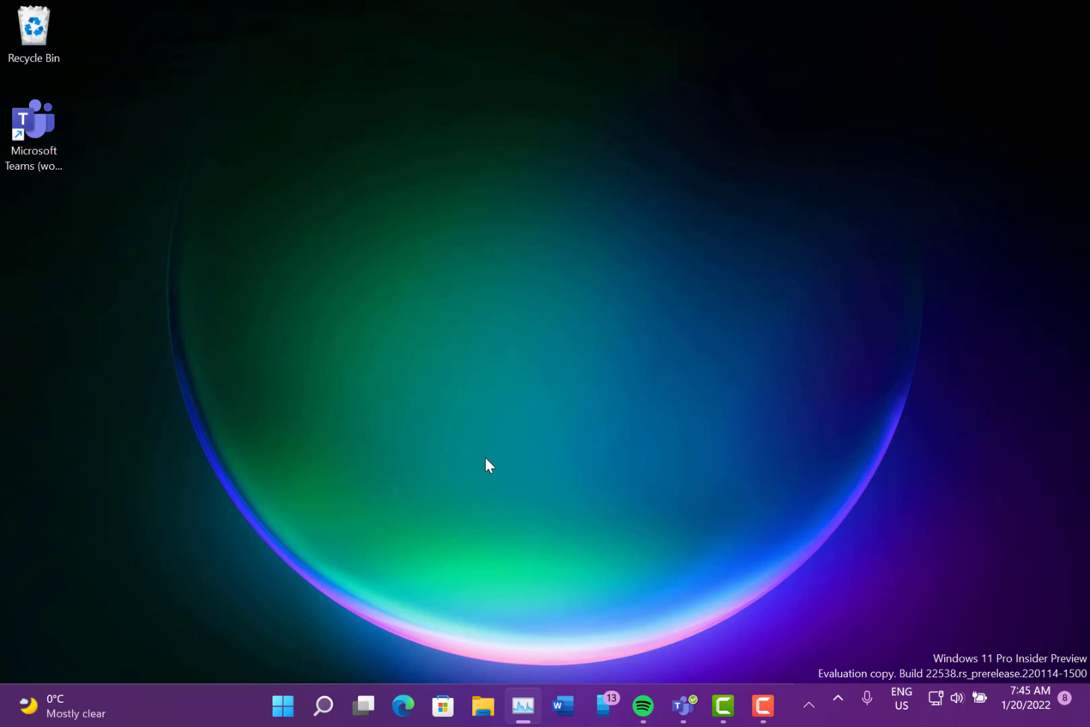
mouse_move(779, 480)
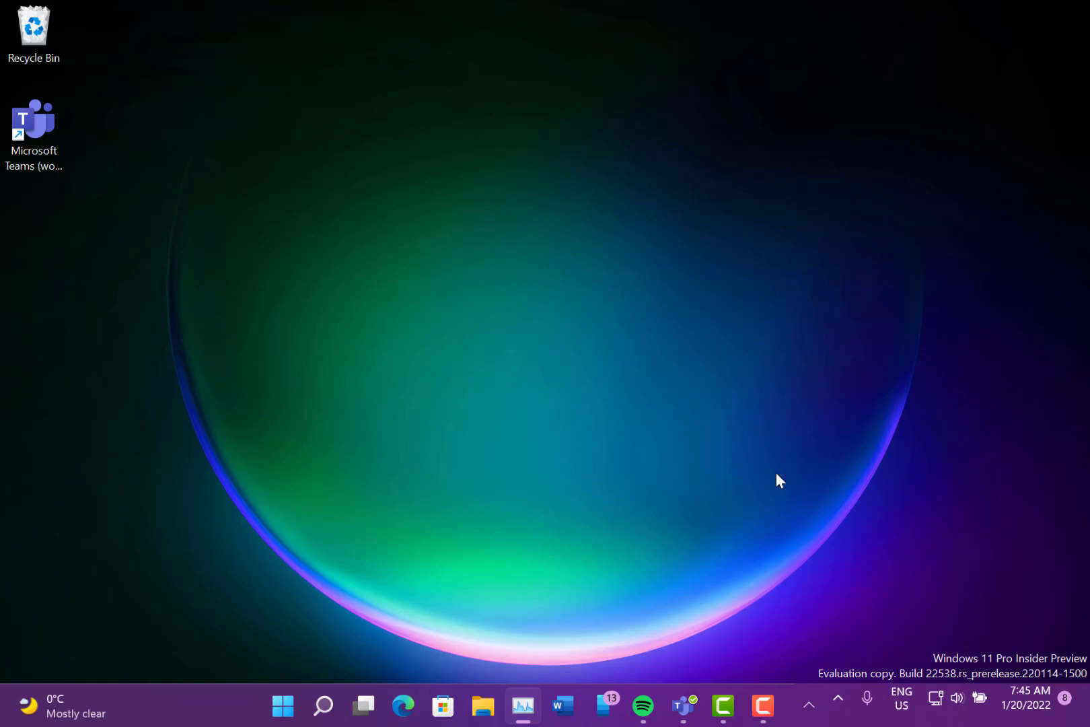
Step: Reopen the Widgets board from the weather widget at the left of the taskbar
click(56, 705)
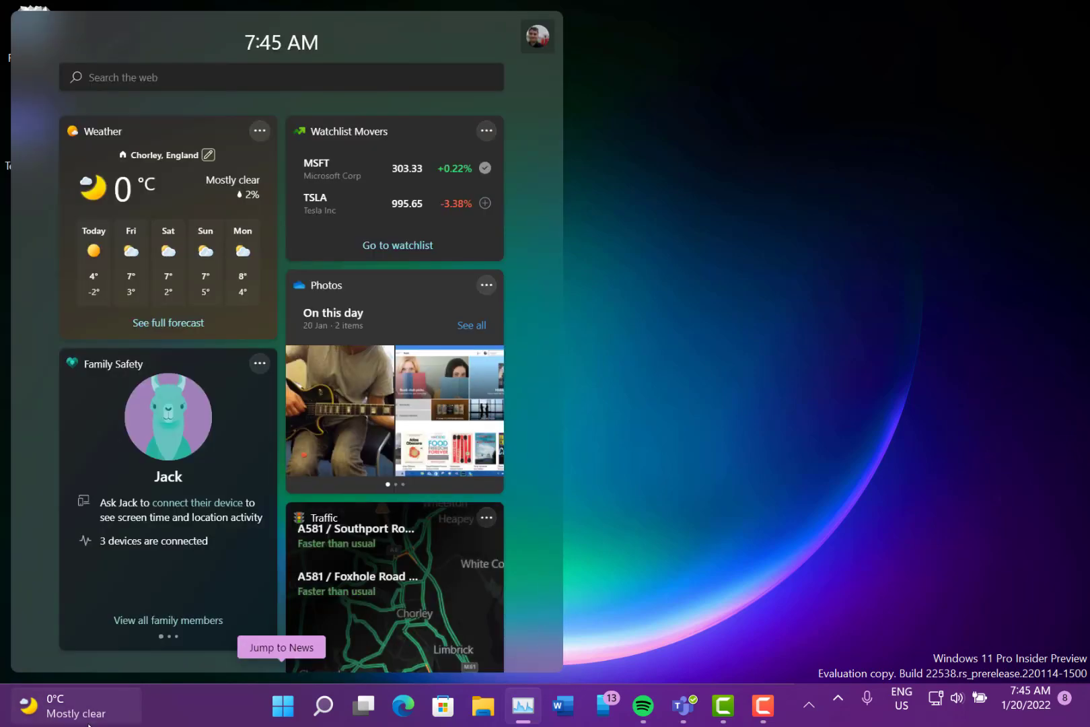
Step: Close the Widgets board by clicking on the desktop beside it
click(757, 418)
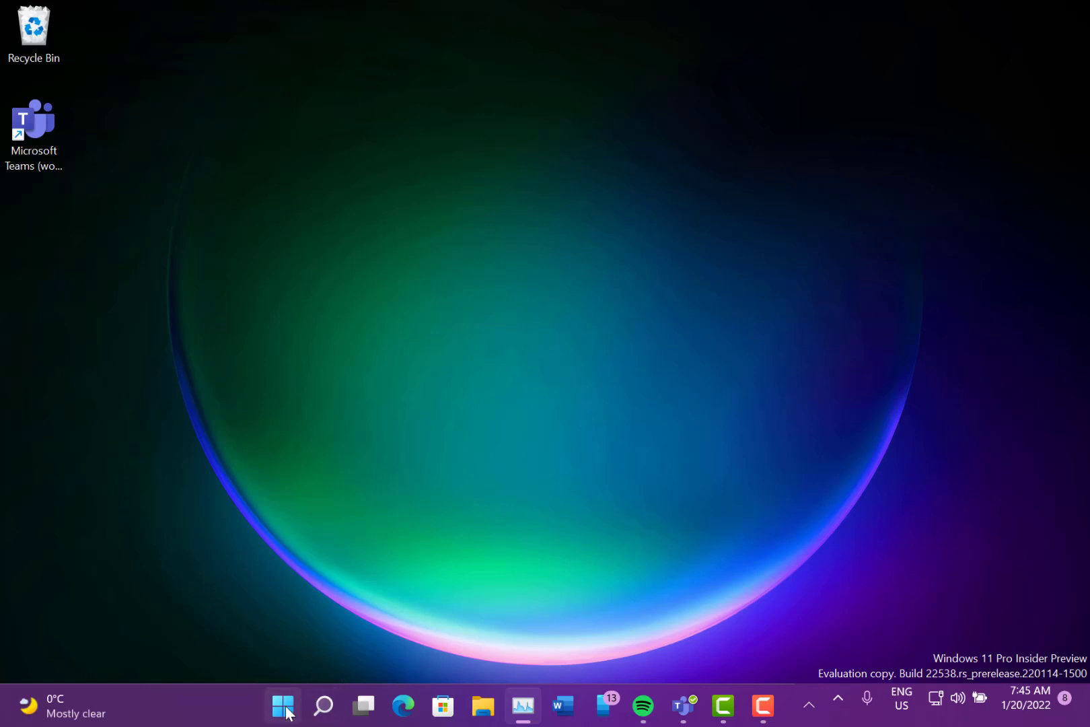
mouse_move(297, 533)
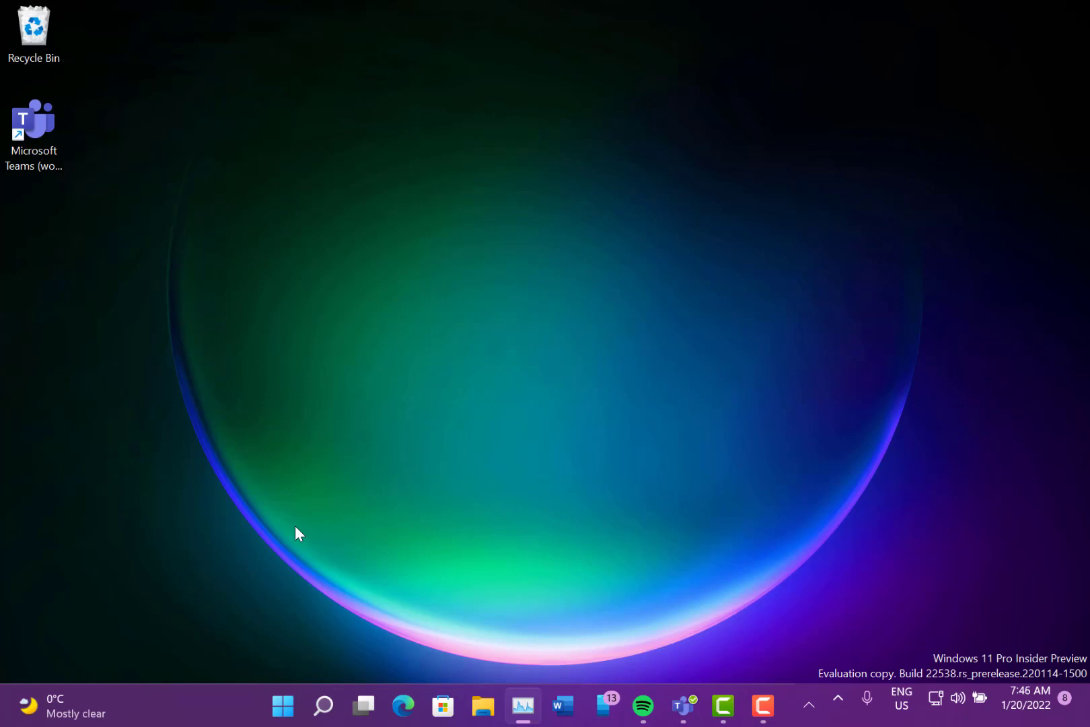
mouse_move(372, 409)
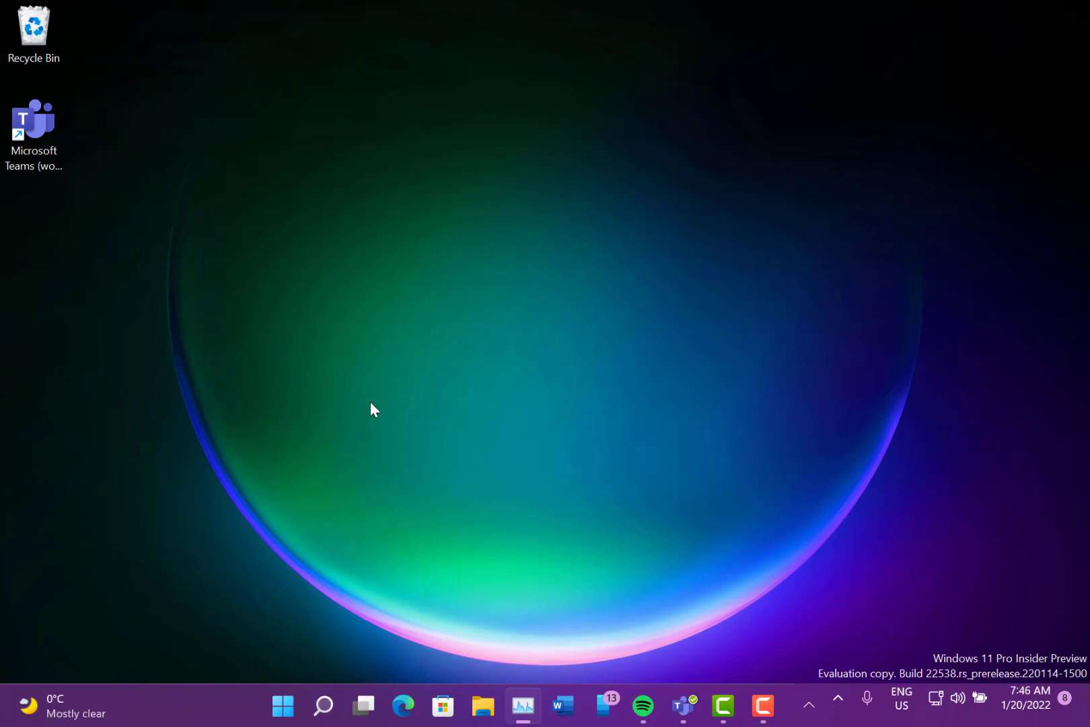
mouse_move(1017, 722)
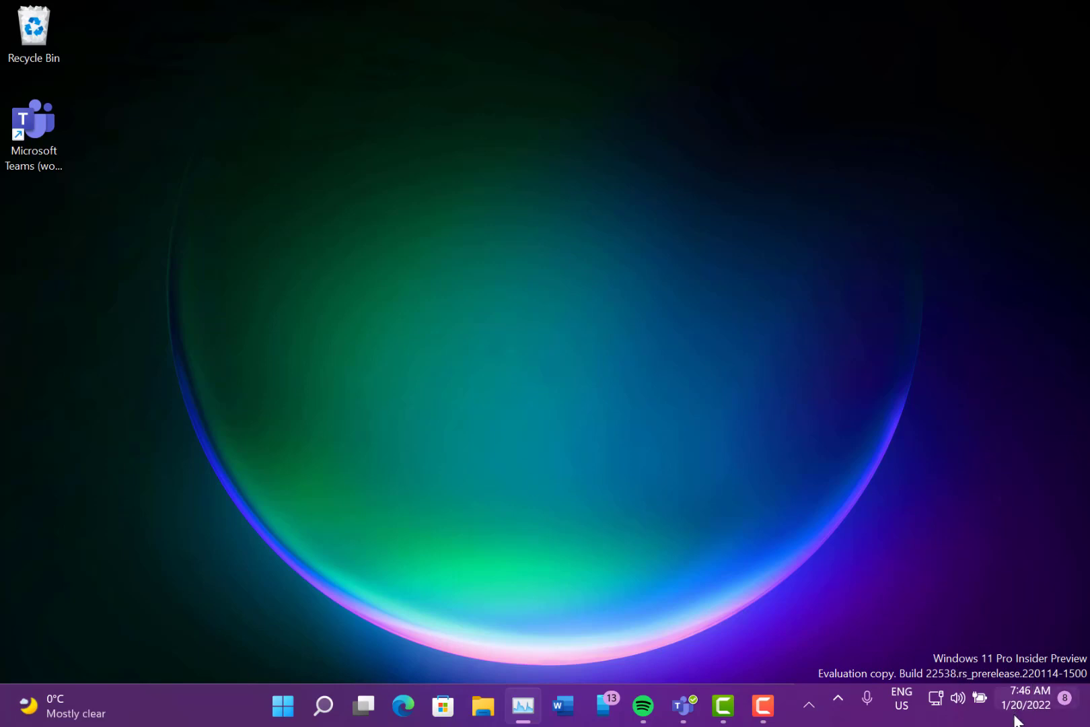
Step: Open the Bluetooth & devices settings page and scroll through its device categories
click(762, 705)
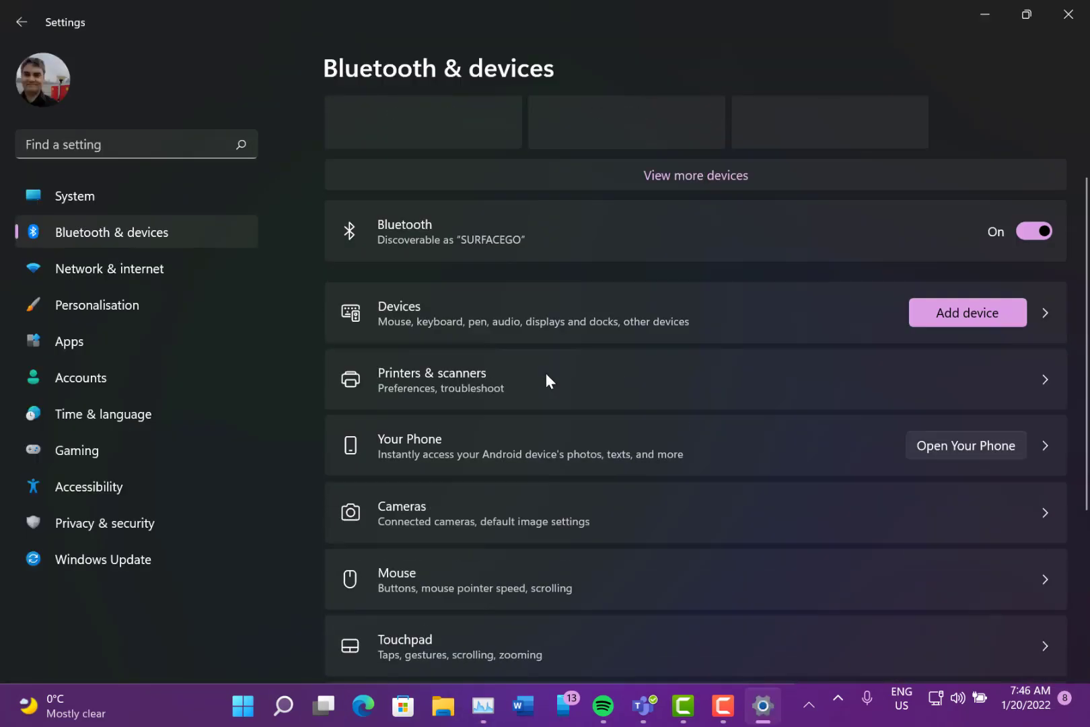
scroll(down, 3)
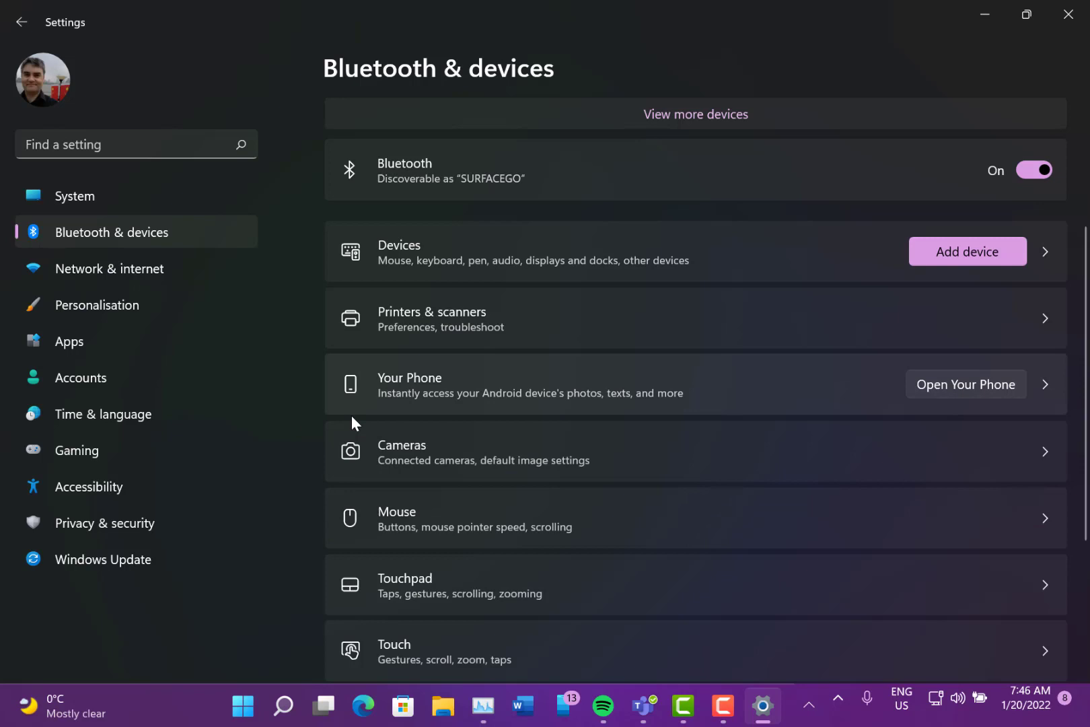
mouse_move(302, 254)
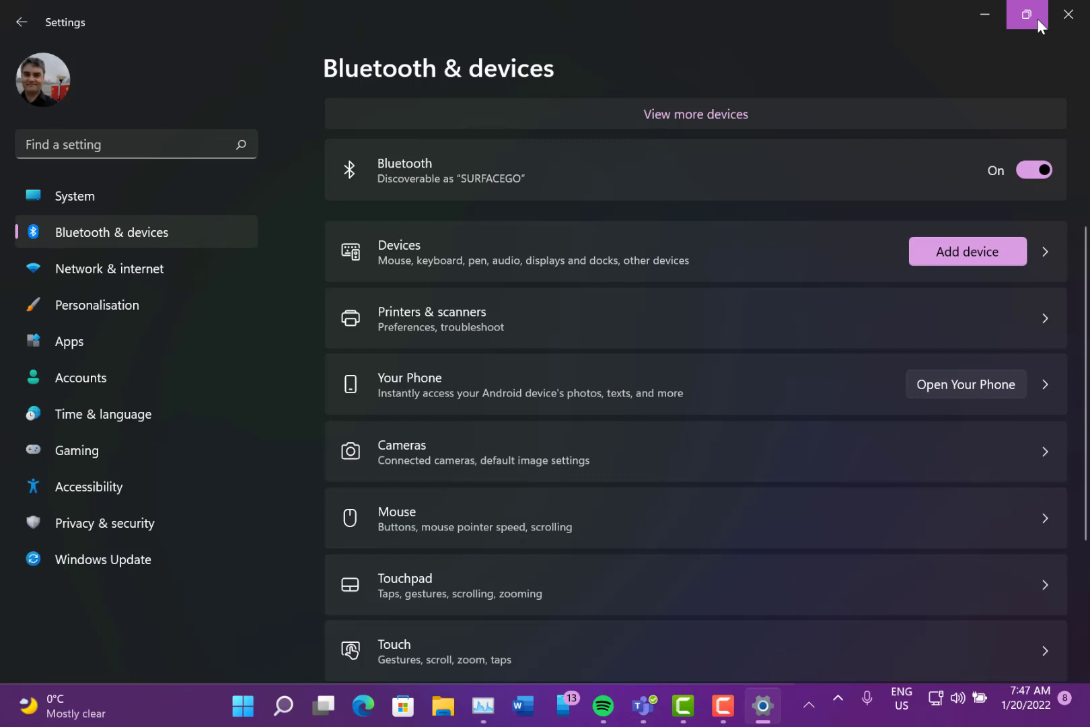
mouse_move(1027, 14)
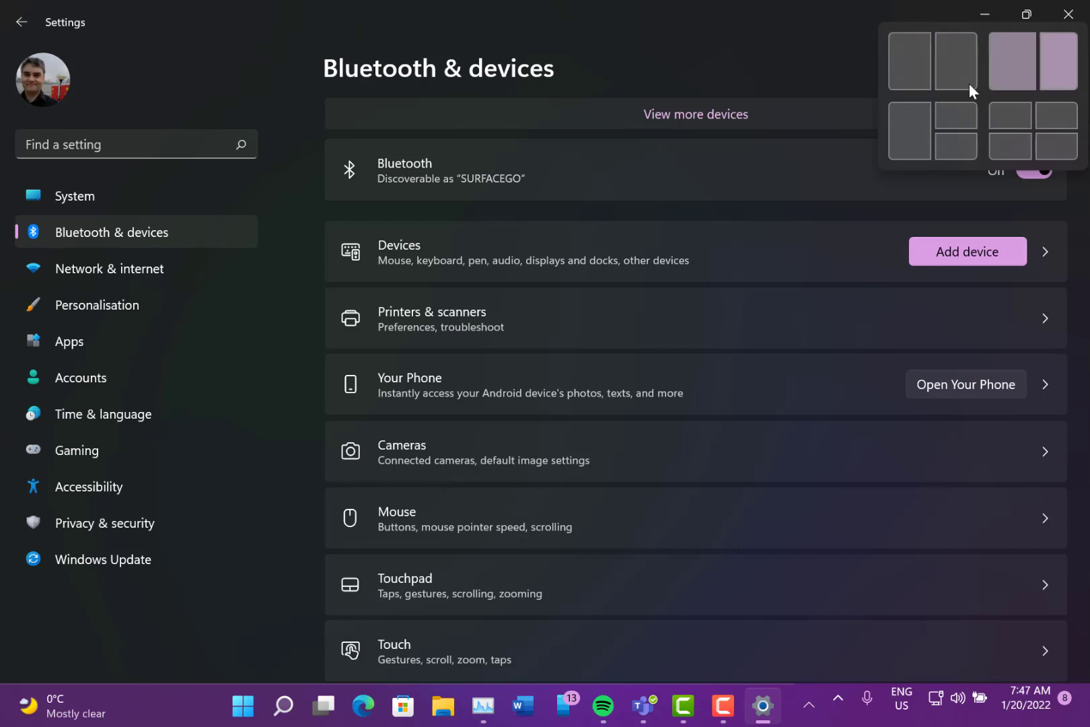
mouse_move(963, 110)
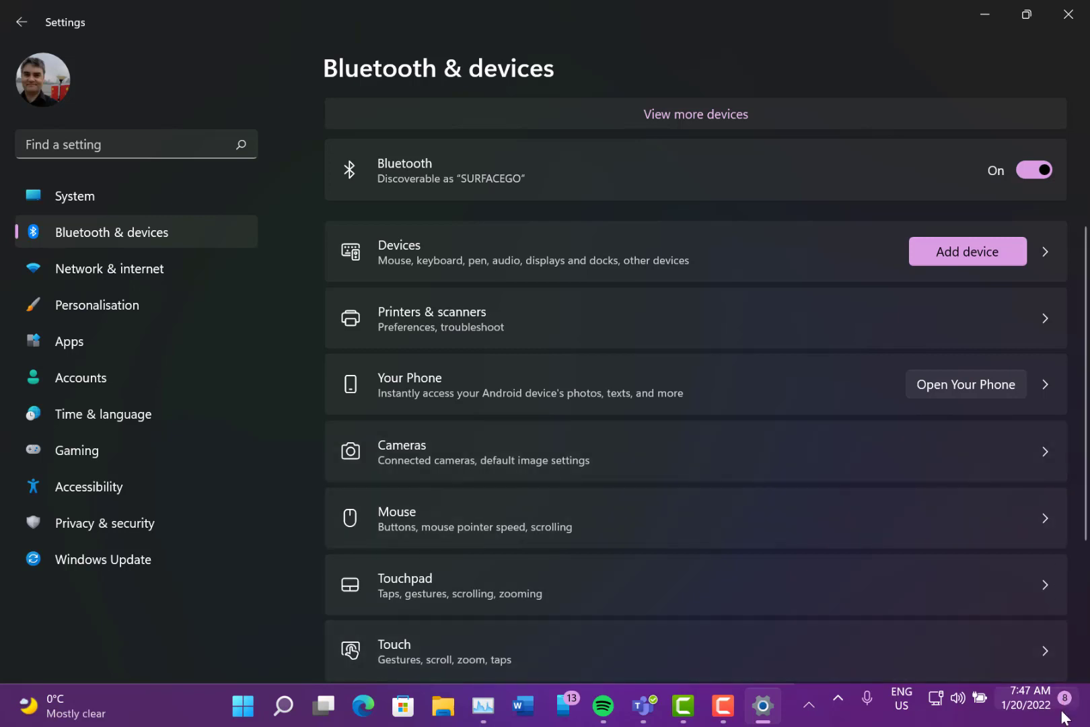
Step: Open the Quick Settings panel from the network and volume tray icons
click(956, 703)
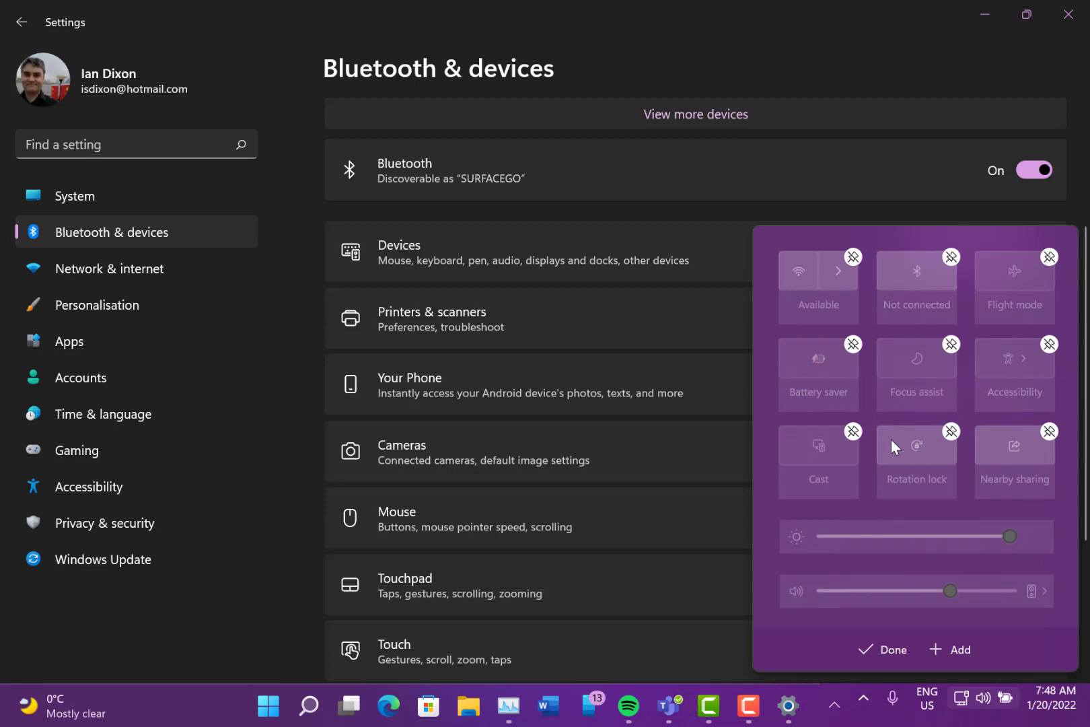
mouse_move(883, 499)
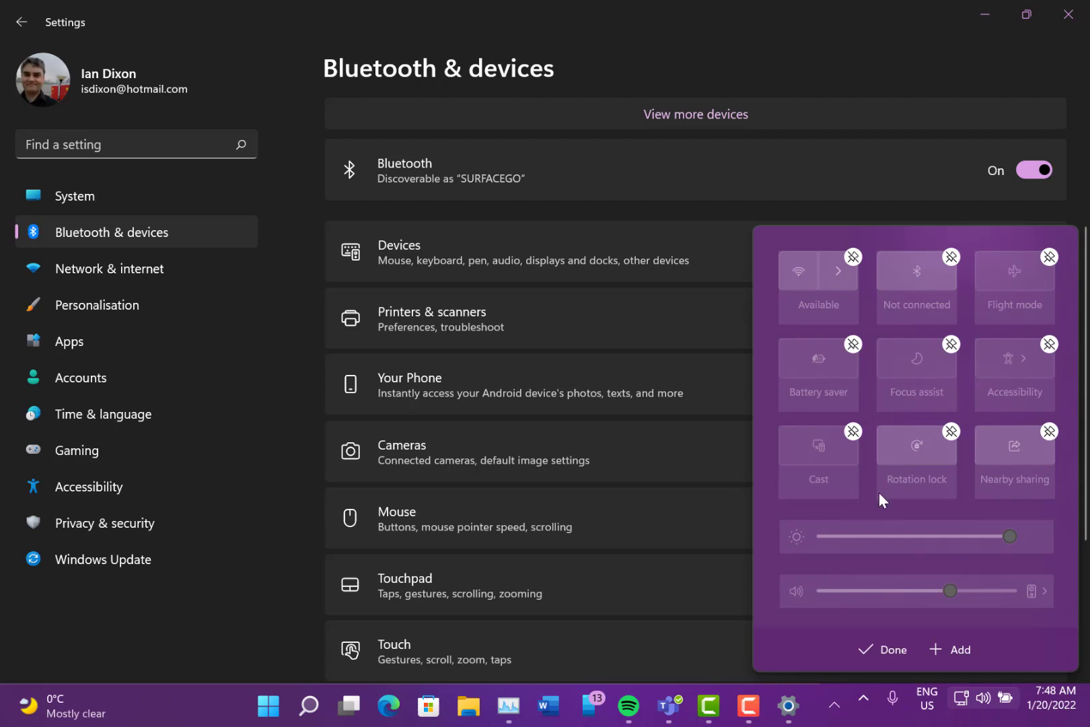